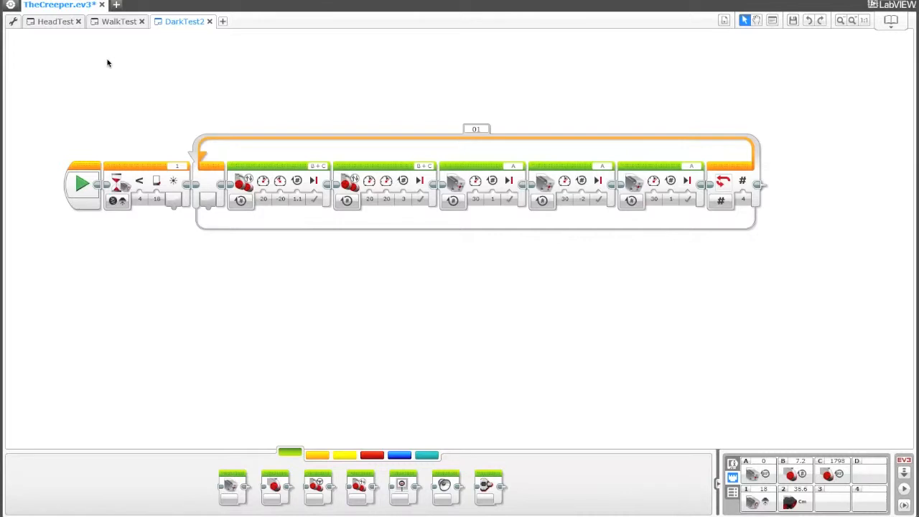
{"action": "mouse_move", "coordinate": [98, 97]}
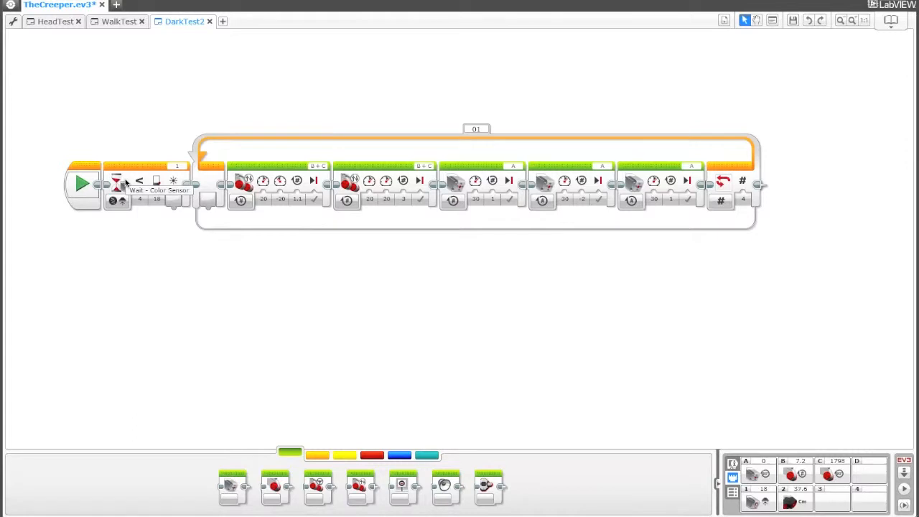
{"action": "mouse_move", "coordinate": [46, 60]}
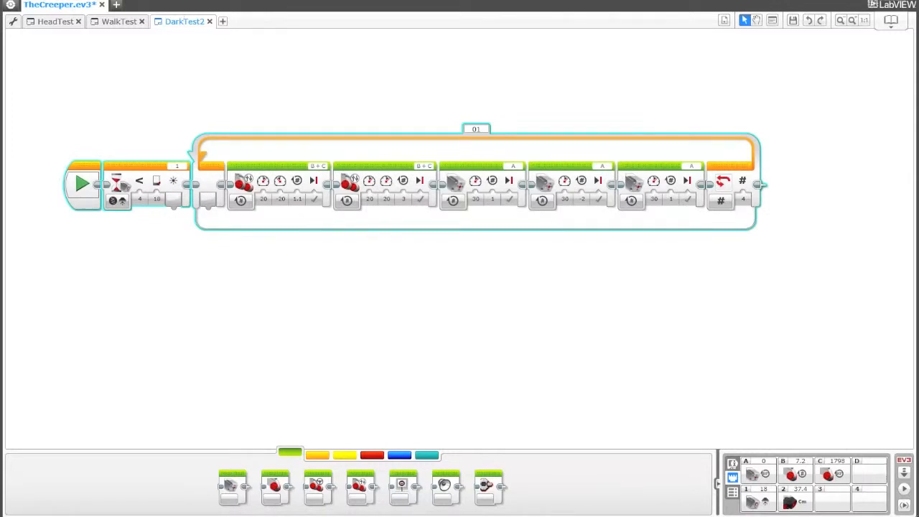
{"action": "mouse_move", "coordinate": [204, 29]}
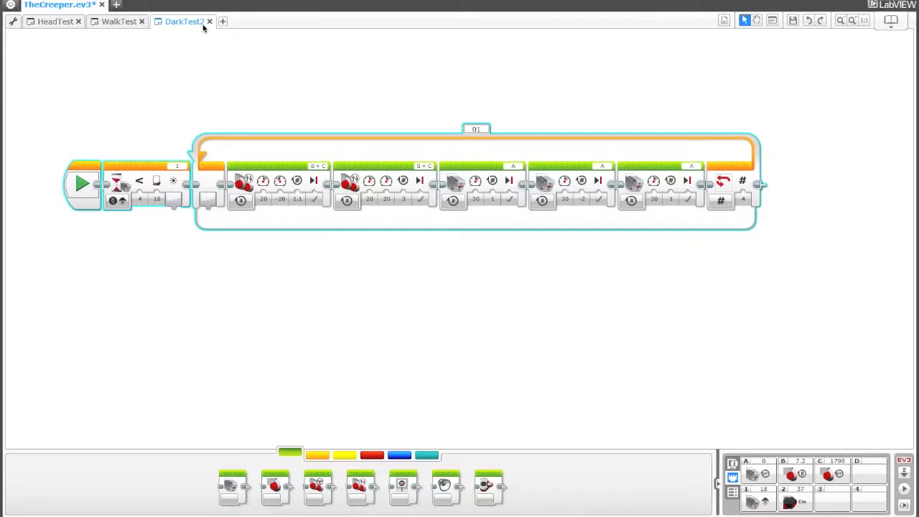
{"action": "mouse_move", "coordinate": [227, 28]}
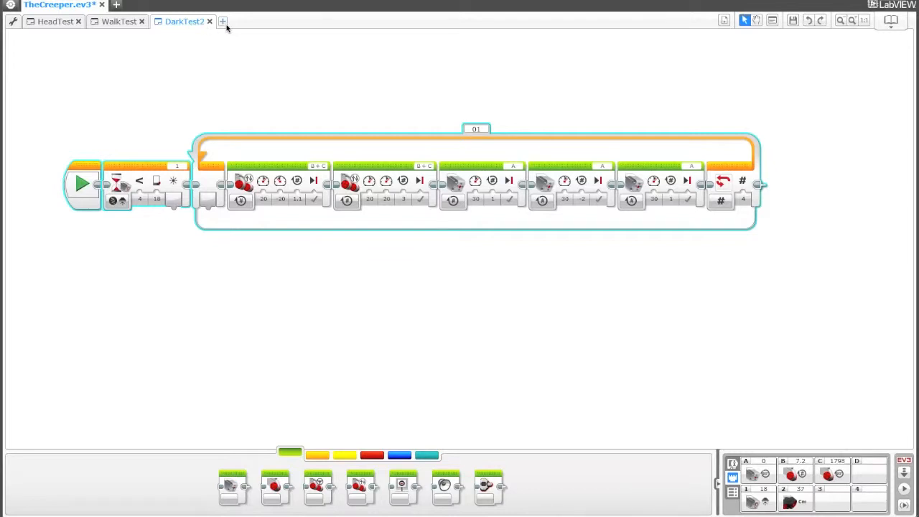
Add a program named SightTest holding the pasted DarkTest2 blocks, with the lone start block kept separate.
{"action": "left_click", "coordinate": [221, 21]}
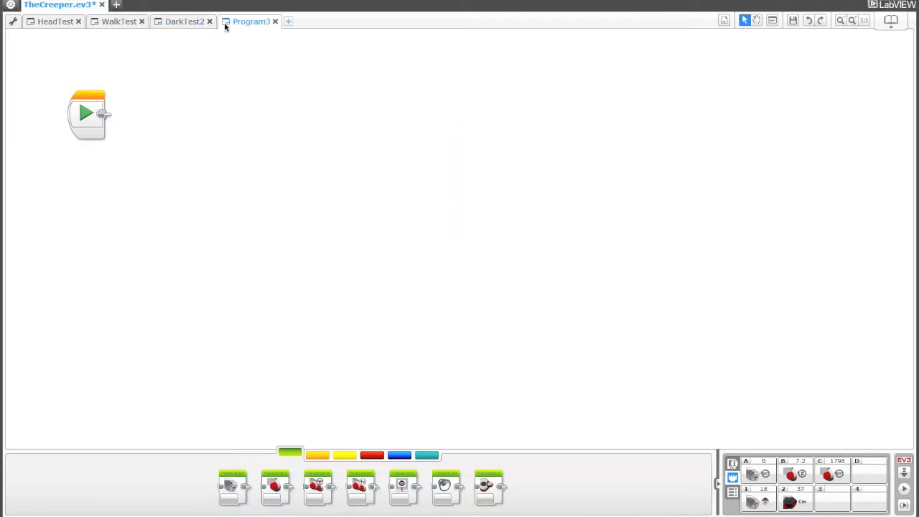
{"action": "double_click", "coordinate": [250, 22]}
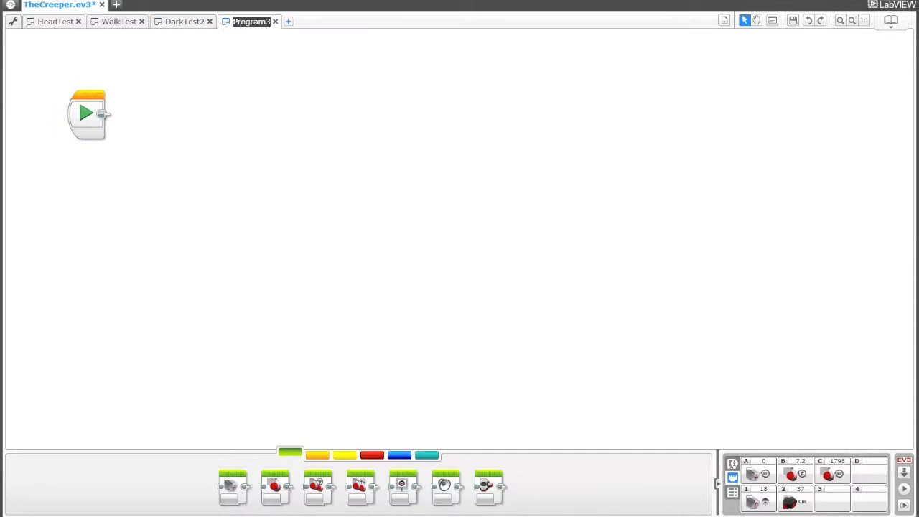
{"action": "left_click", "coordinate": [276, 22]}
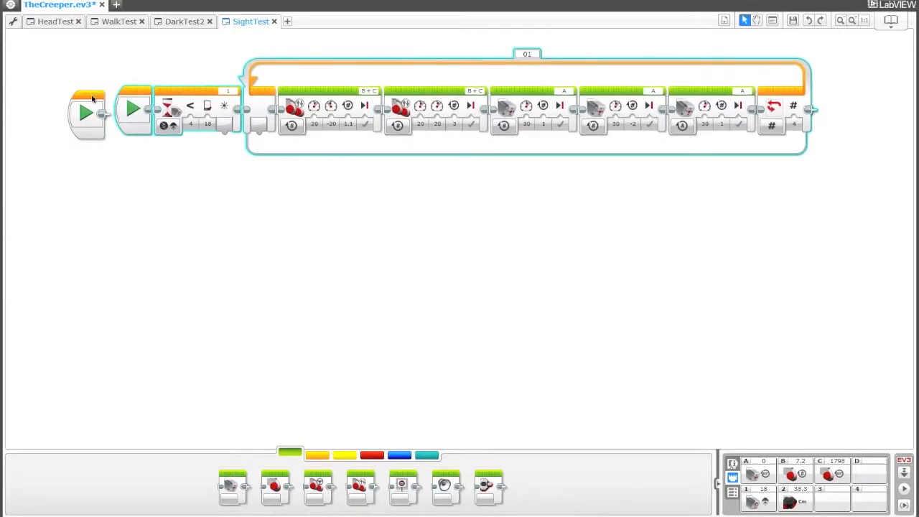
{"action": "left_click_drag", "start_coordinate": [86, 112], "coordinate": [136, 227]}
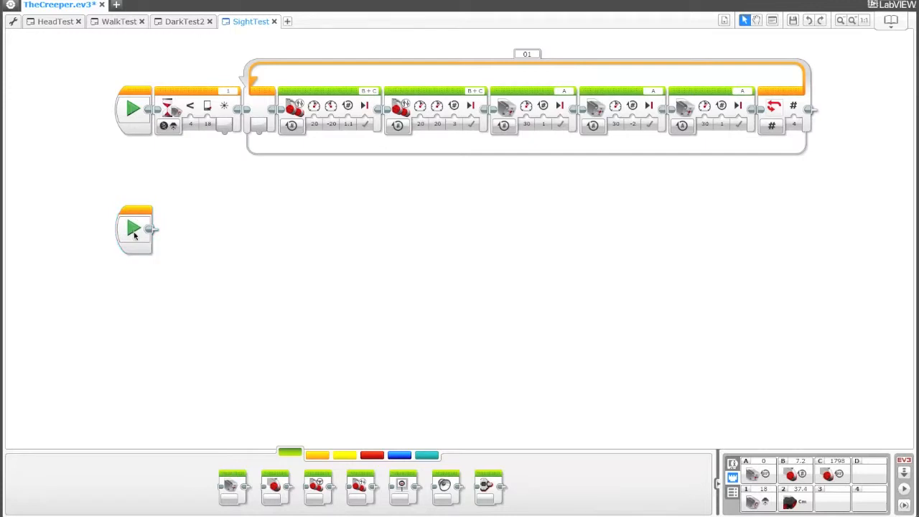
{"action": "mouse_move", "coordinate": [303, 409]}
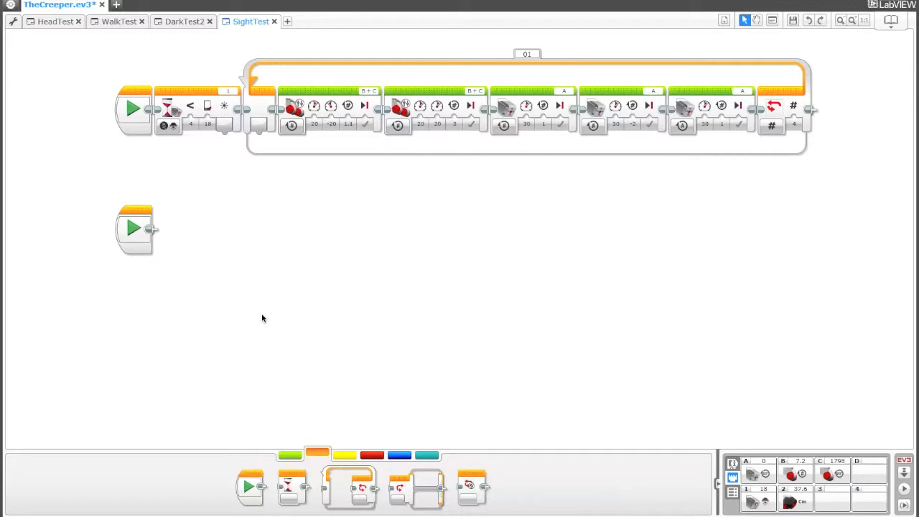
{"action": "mouse_move", "coordinate": [299, 391]}
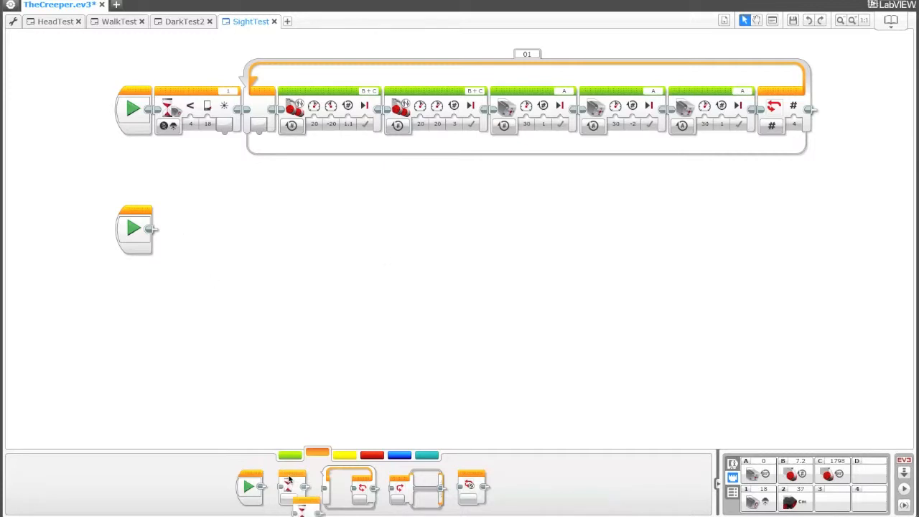
After the second start, add a Wait set to Ultrasonic Sensor > Compare > Distance cm, then a Loop Interrupt.
{"action": "left_click_drag", "start_coordinate": [290, 488], "coordinate": [180, 230]}
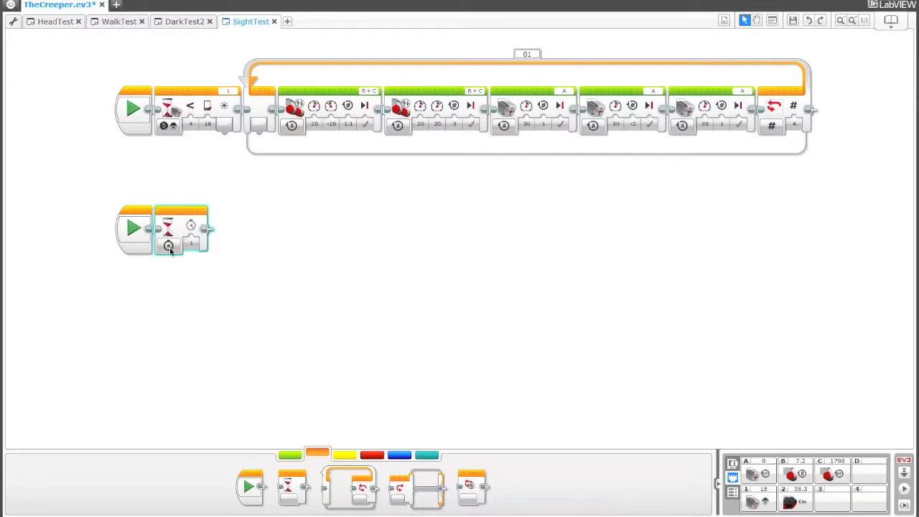
{"action": "left_click", "coordinate": [169, 247]}
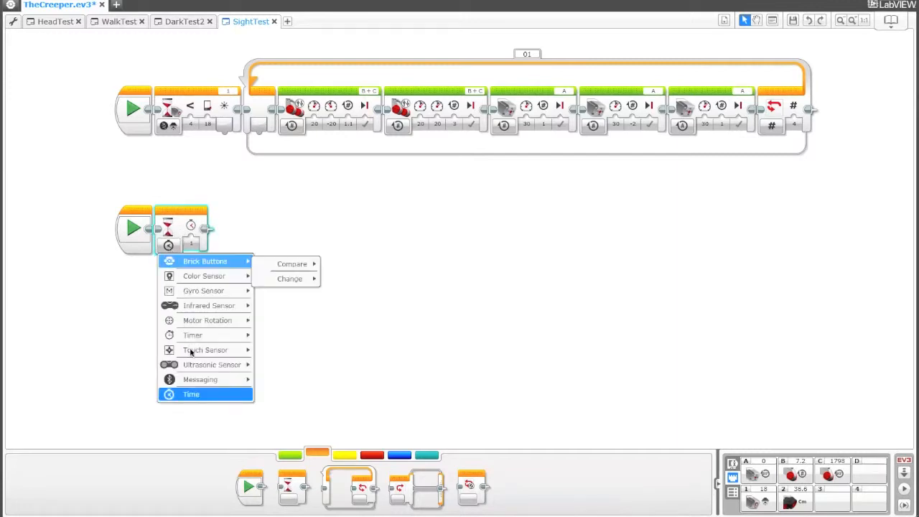
{"action": "mouse_move", "coordinate": [212, 365]}
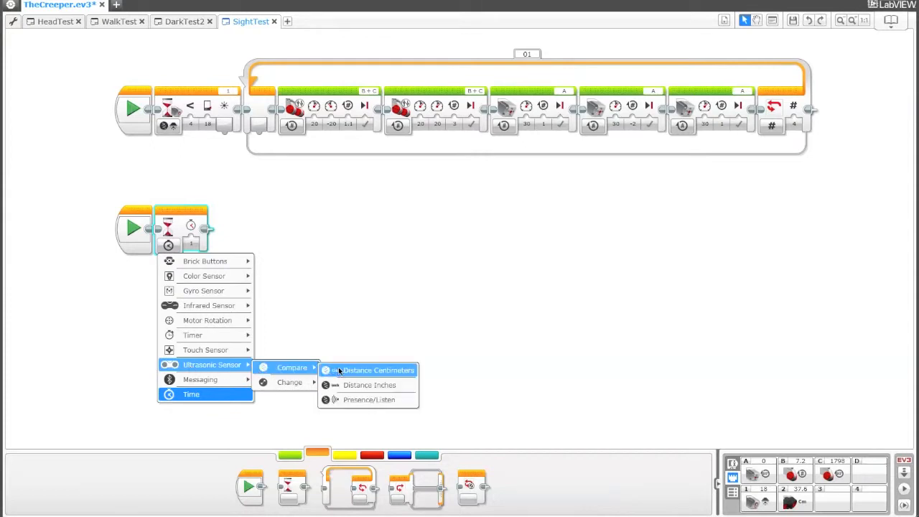
{"action": "left_click", "coordinate": [379, 370]}
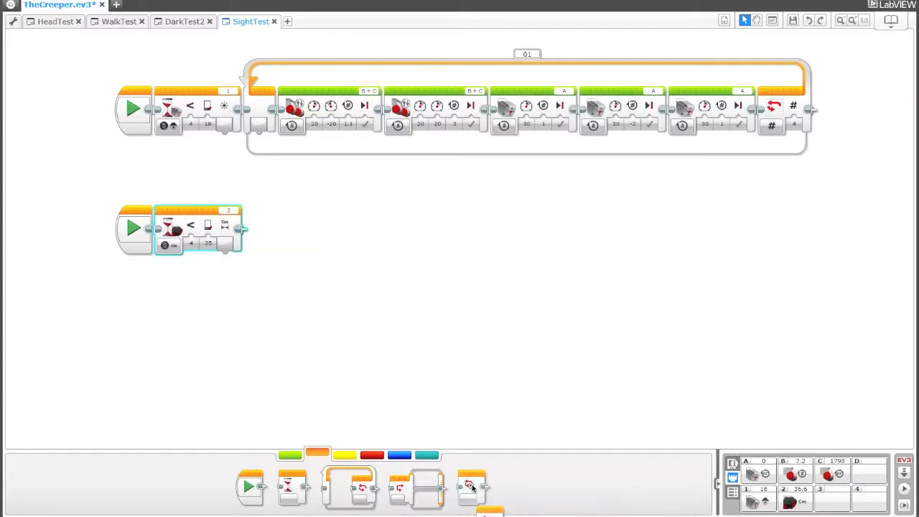
{"action": "left_click_drag", "start_coordinate": [471, 486], "coordinate": [270, 218]}
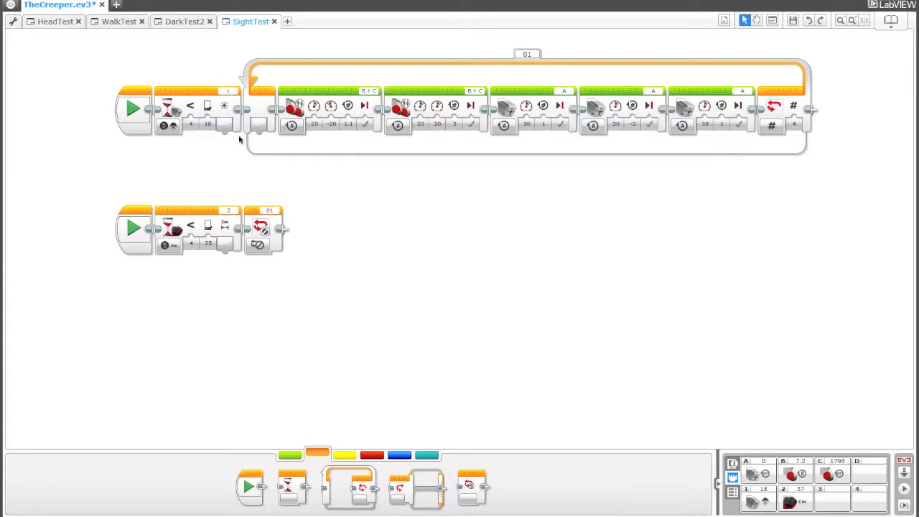
{"action": "mouse_move", "coordinate": [684, 106]}
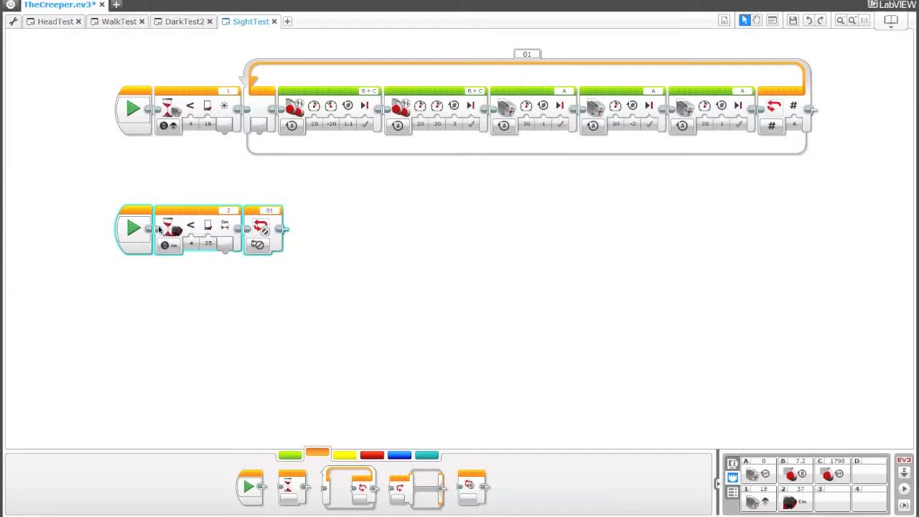
{"action": "left_click", "coordinate": [208, 245]}
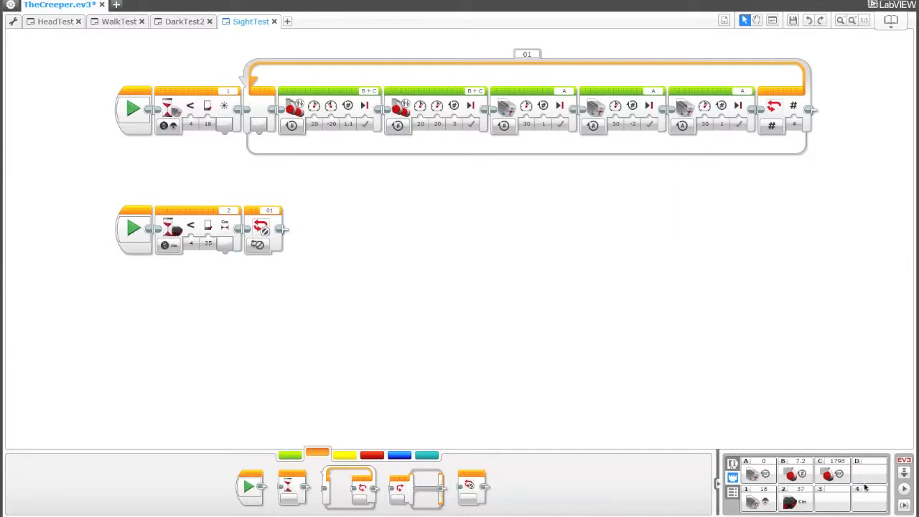
{"action": "mouse_move", "coordinate": [905, 488]}
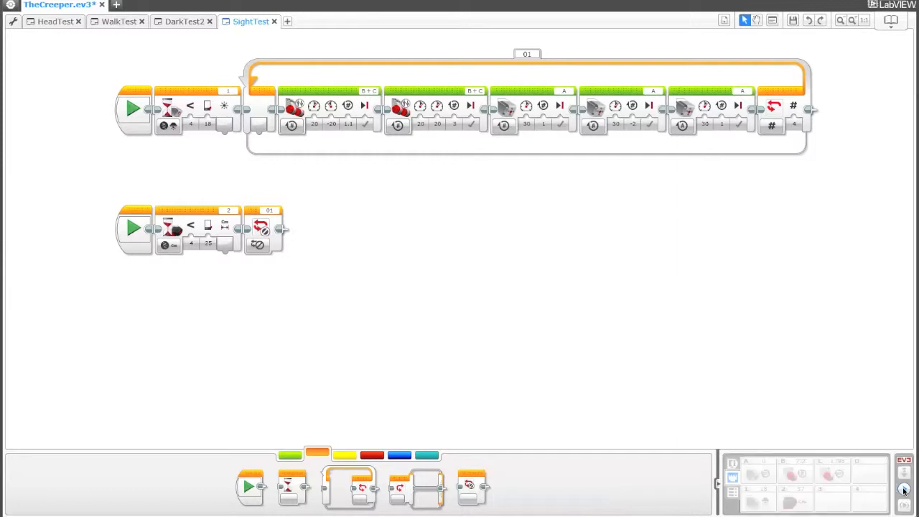
{"action": "left_click", "coordinate": [905, 492]}
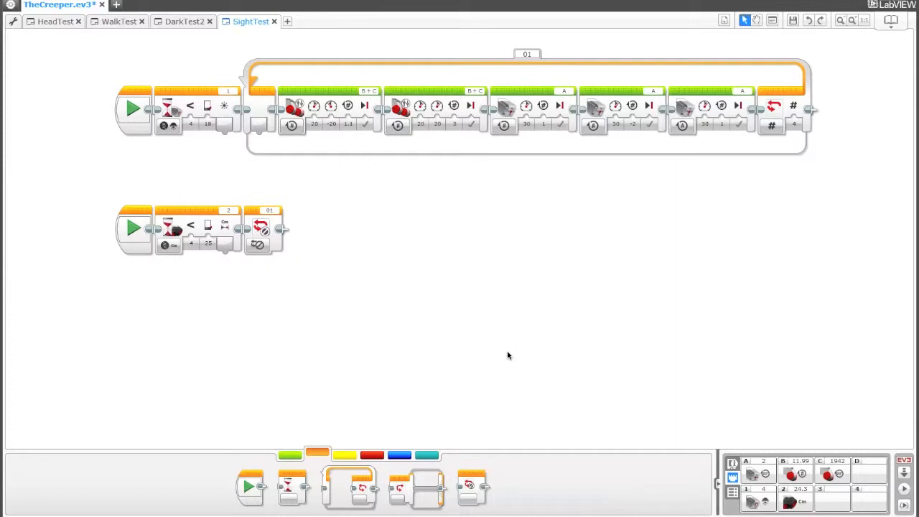
{"action": "mouse_move", "coordinate": [292, 445]}
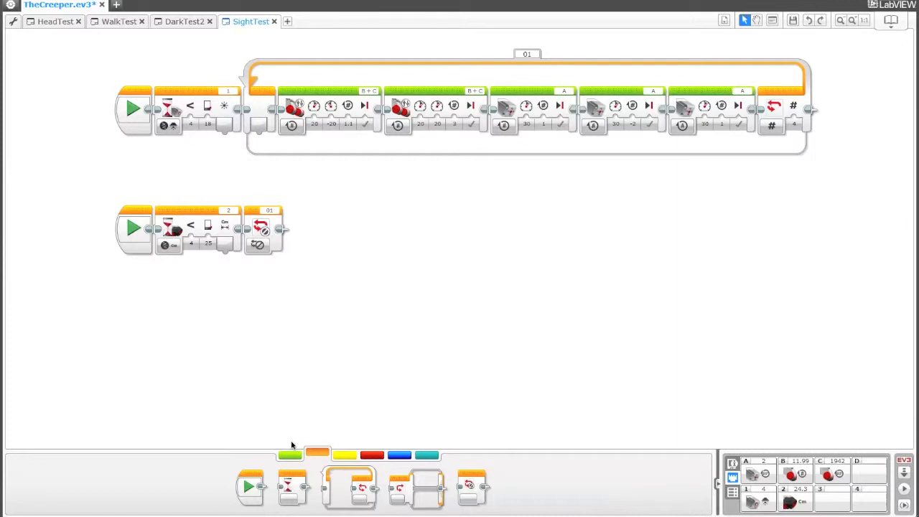
Add a Wait after the Move Tank block and set it to Ultrasonic Sensor > Compare distance.
{"action": "left_click", "coordinate": [291, 454]}
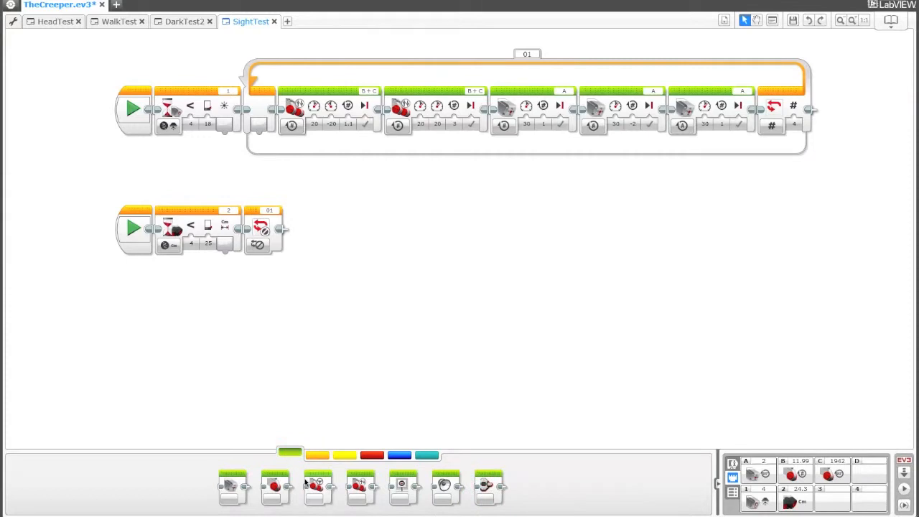
{"action": "mouse_move", "coordinate": [256, 245]}
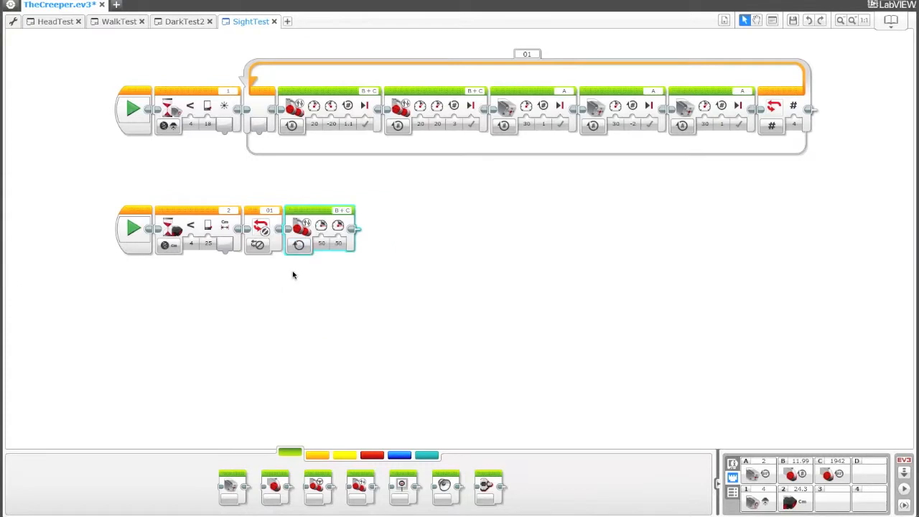
{"action": "mouse_move", "coordinate": [204, 178]}
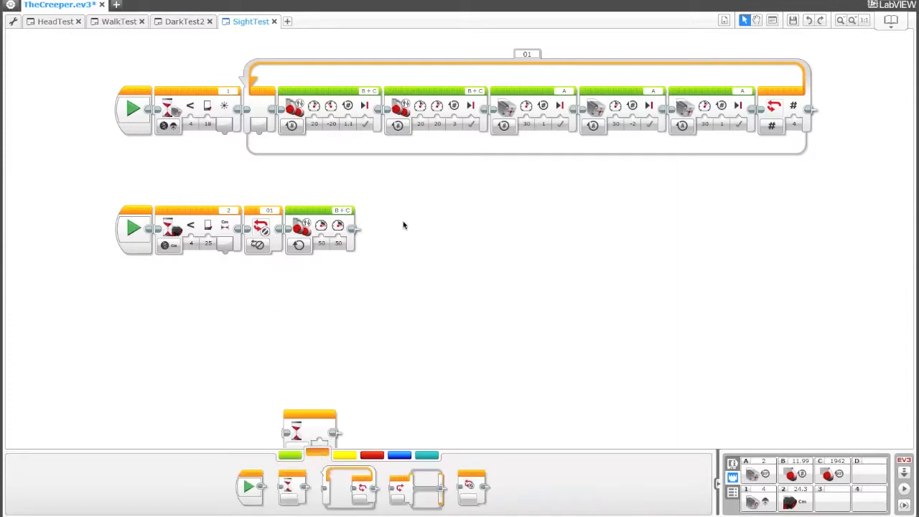
{"action": "left_click_drag", "start_coordinate": [308, 430], "coordinate": [385, 229]}
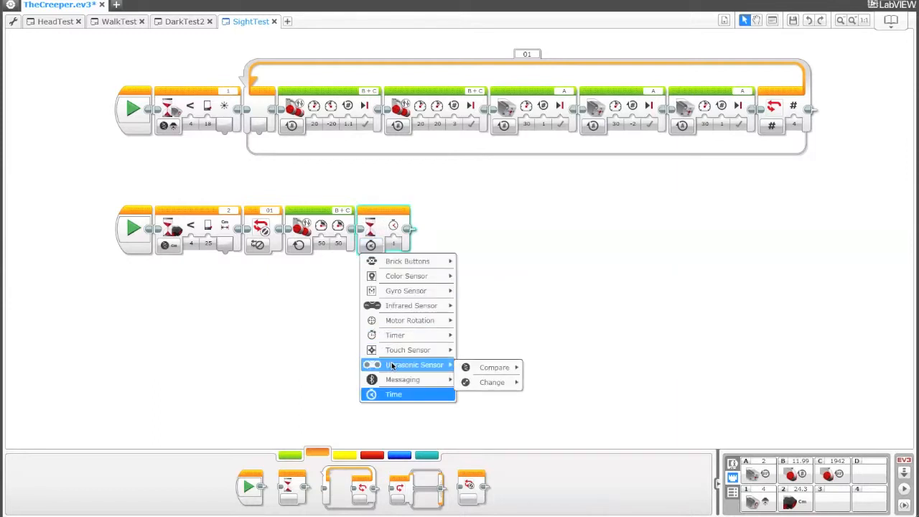
{"action": "left_click", "coordinate": [495, 368]}
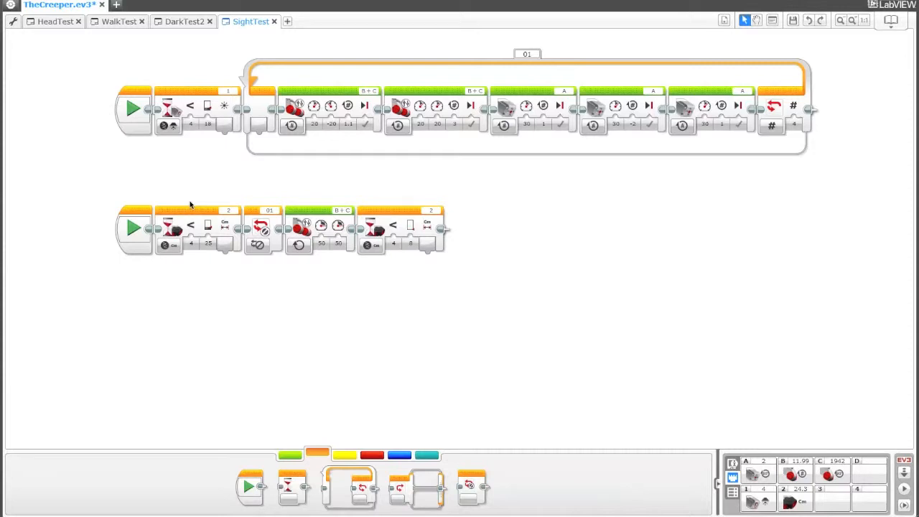
{"action": "left_click", "coordinate": [207, 244]}
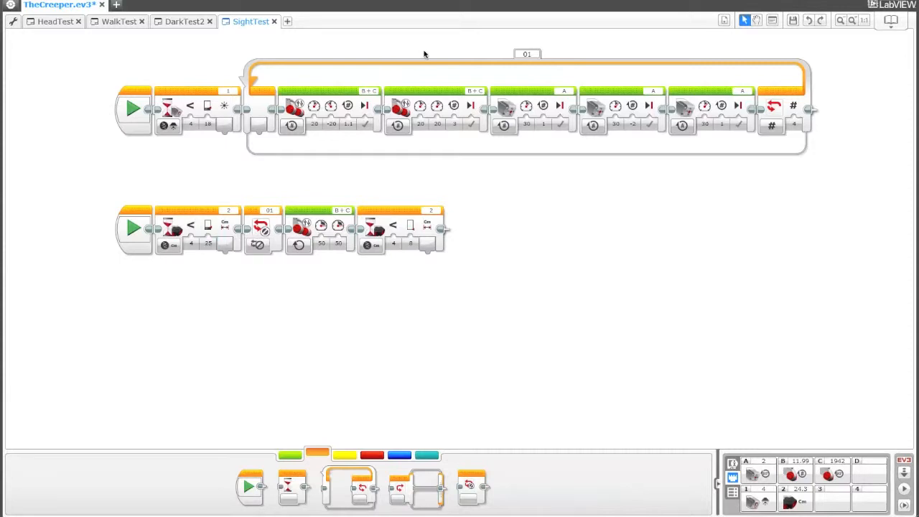
{"action": "mouse_move", "coordinate": [257, 244]}
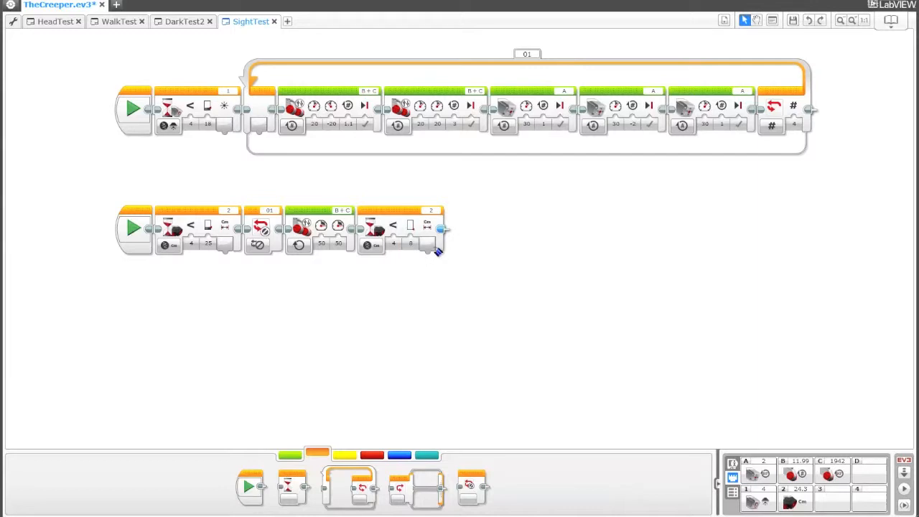
{"action": "mouse_move", "coordinate": [280, 467]}
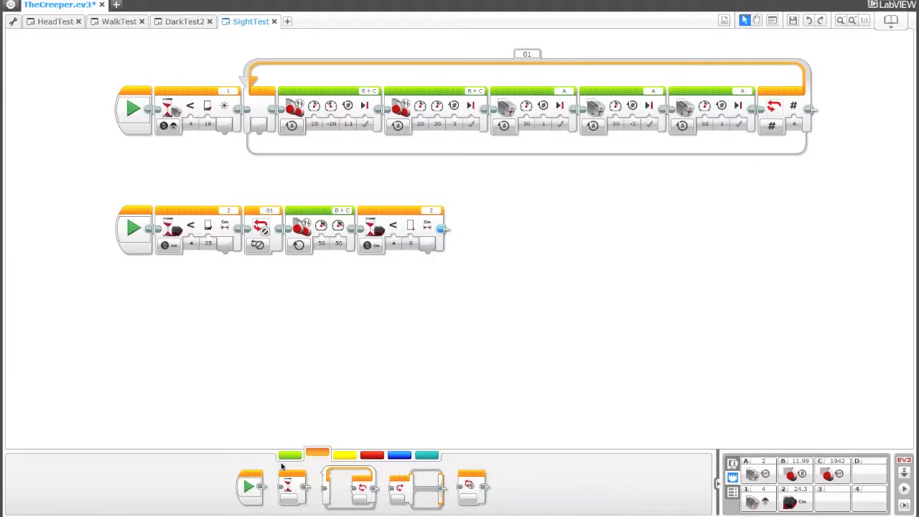
Add a Move Tank block set to Off after the wait, then bring up Tools > Sound Editor.
{"action": "left_click", "coordinate": [290, 454]}
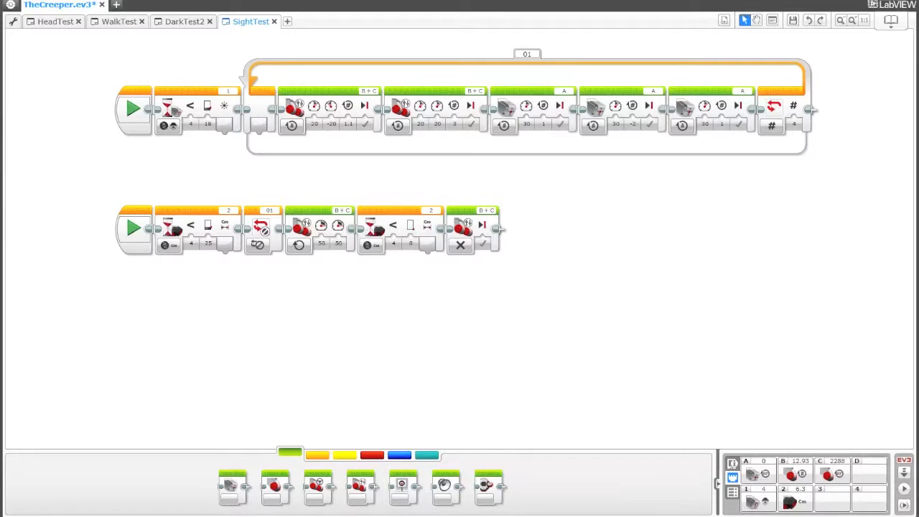
{"action": "left_click", "coordinate": [12, 20]}
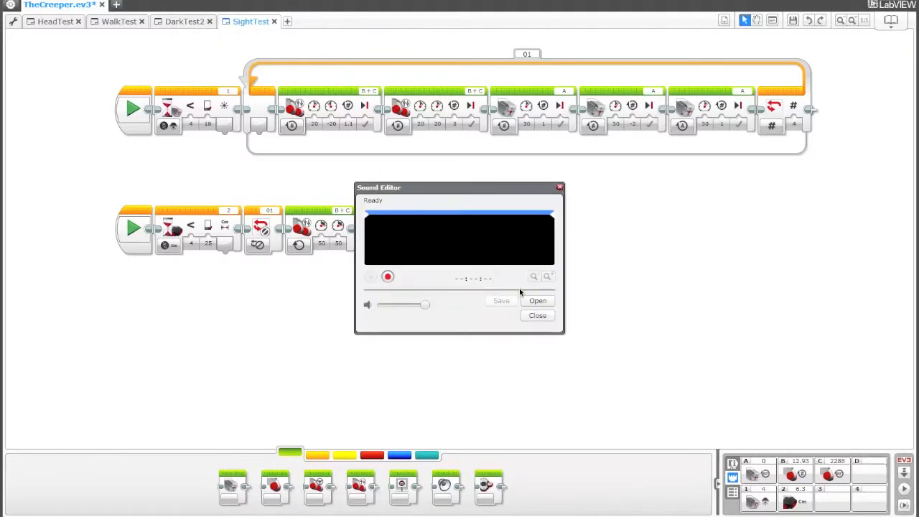
Import the fuse sound file and save it to the project as Fuse, replacing the existing one.
{"action": "left_click", "coordinate": [537, 300]}
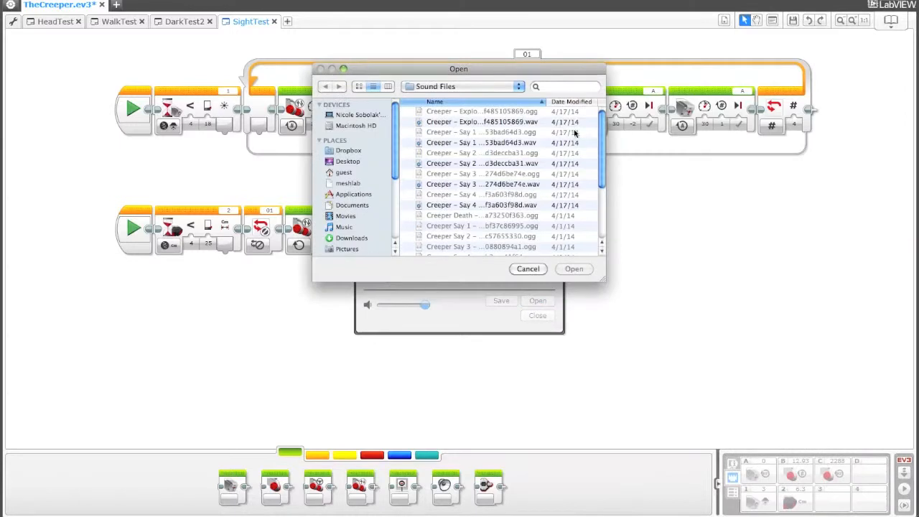
{"action": "scroll", "scroll_direction": "down", "scroll_amount": 3}
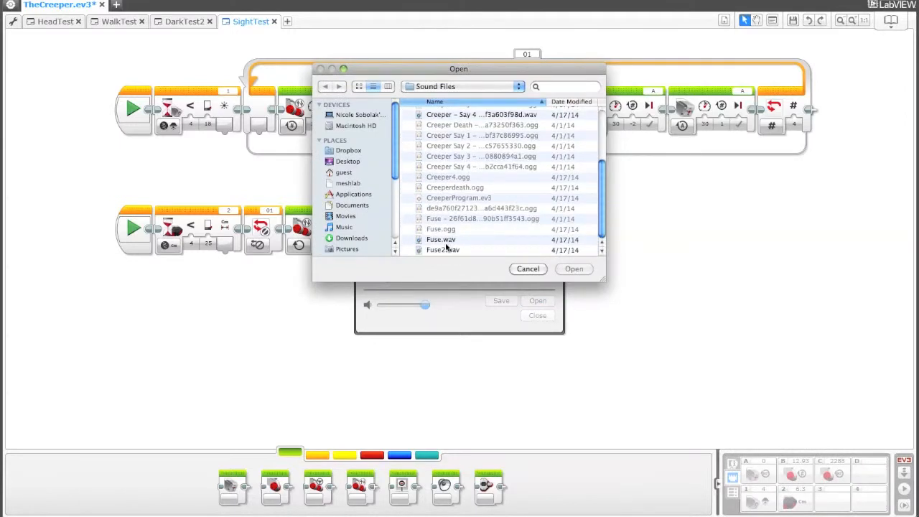
{"action": "left_click", "coordinate": [574, 269]}
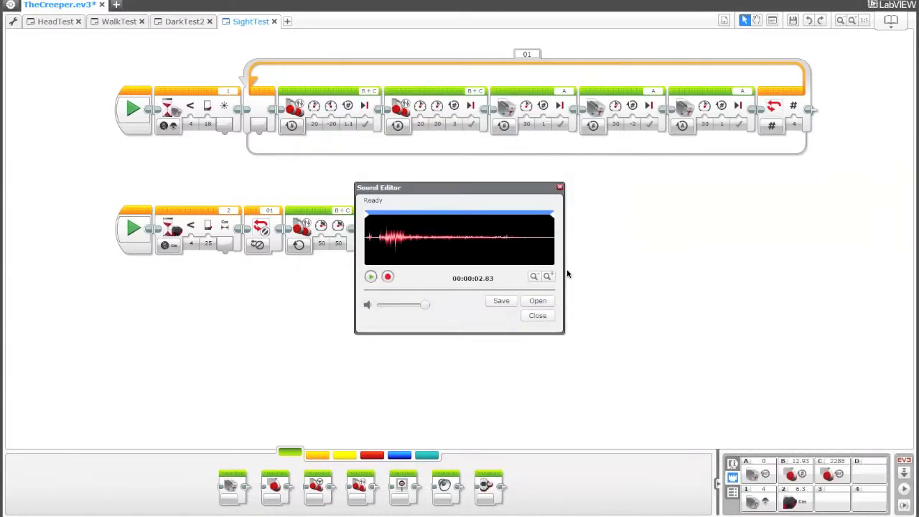
{"action": "left_click", "coordinate": [501, 301]}
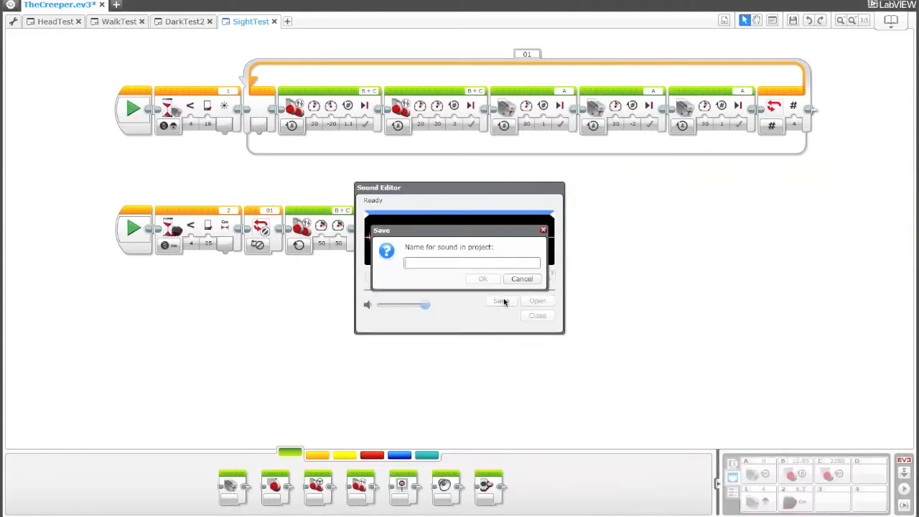
{"action": "left_click", "coordinate": [483, 279]}
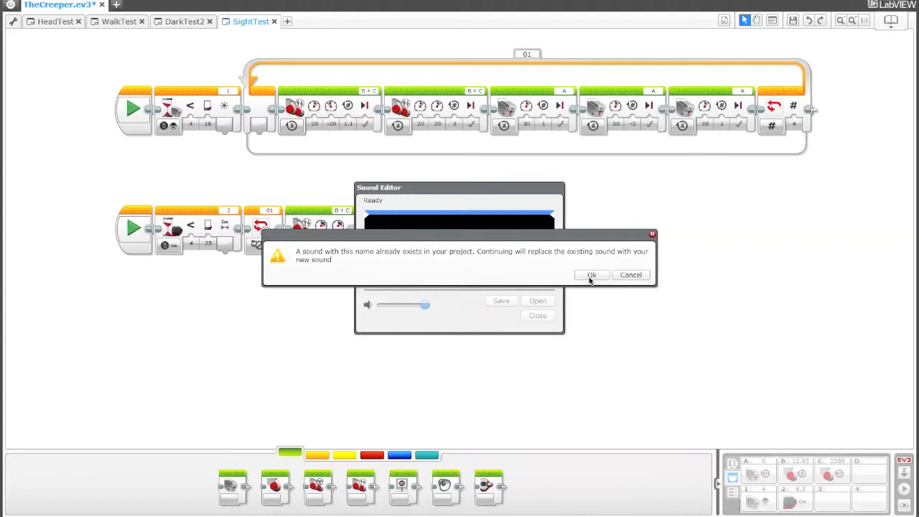
{"action": "left_click", "coordinate": [592, 275]}
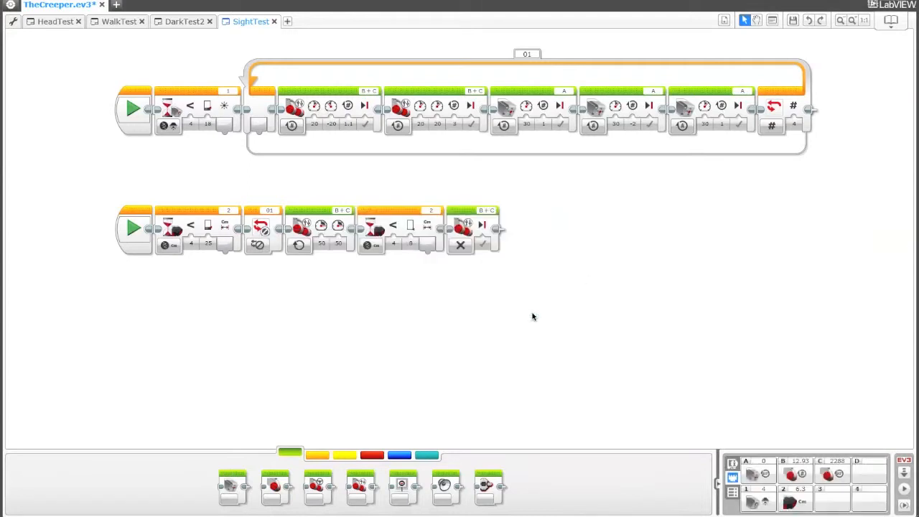
Import the explosion sound file, save it to the project as Boom, and close the Sound Editor.
{"action": "left_click", "coordinate": [15, 6]}
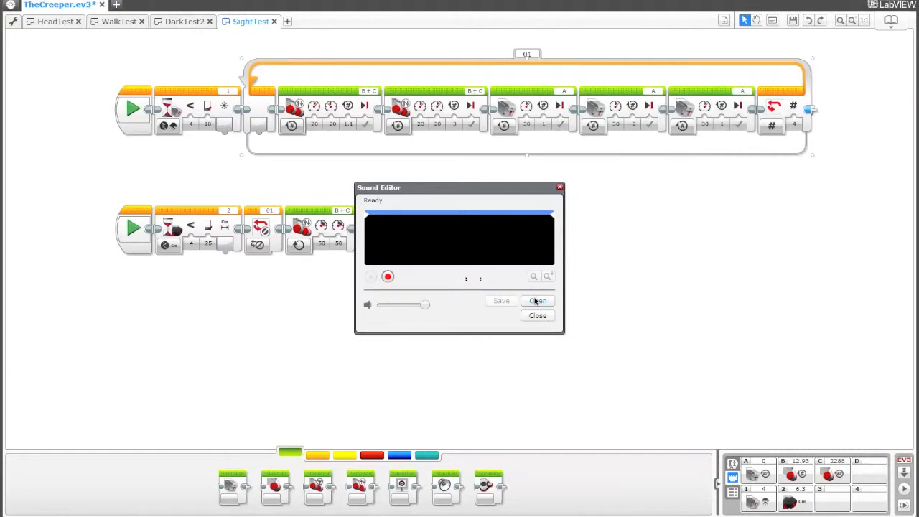
{"action": "left_click", "coordinate": [537, 300]}
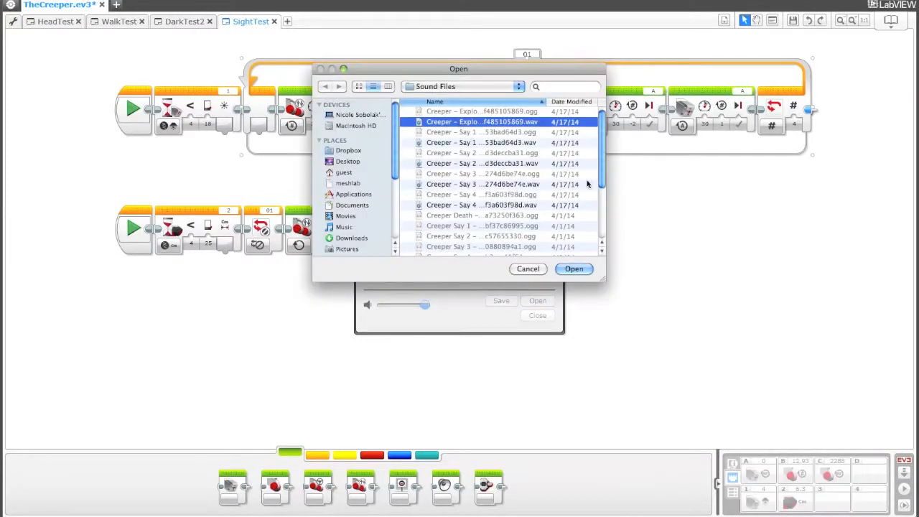
{"action": "left_click", "coordinate": [574, 269]}
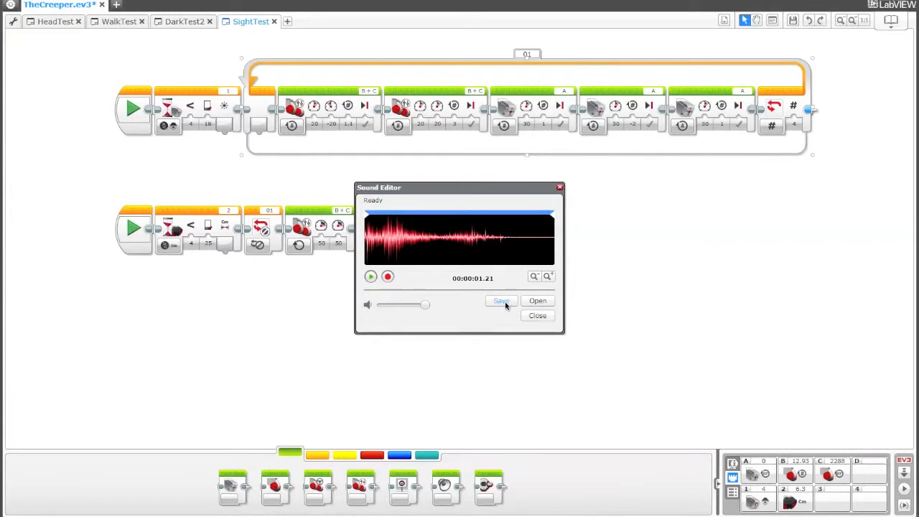
{"action": "left_click", "coordinate": [501, 301]}
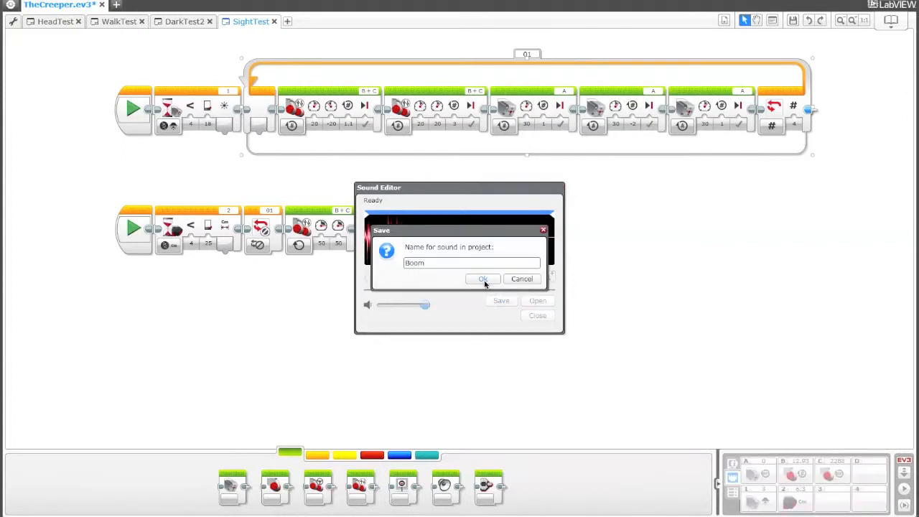
{"action": "left_click", "coordinate": [482, 279]}
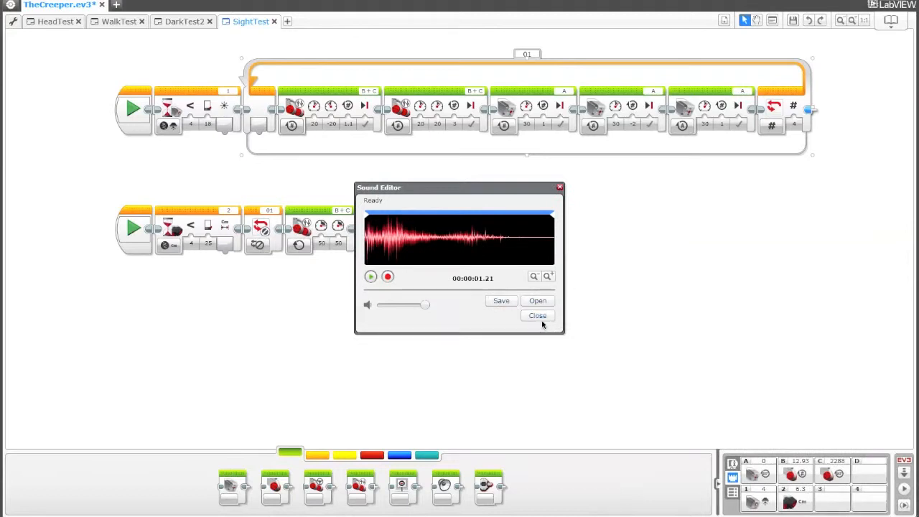
{"action": "left_click", "coordinate": [537, 316]}
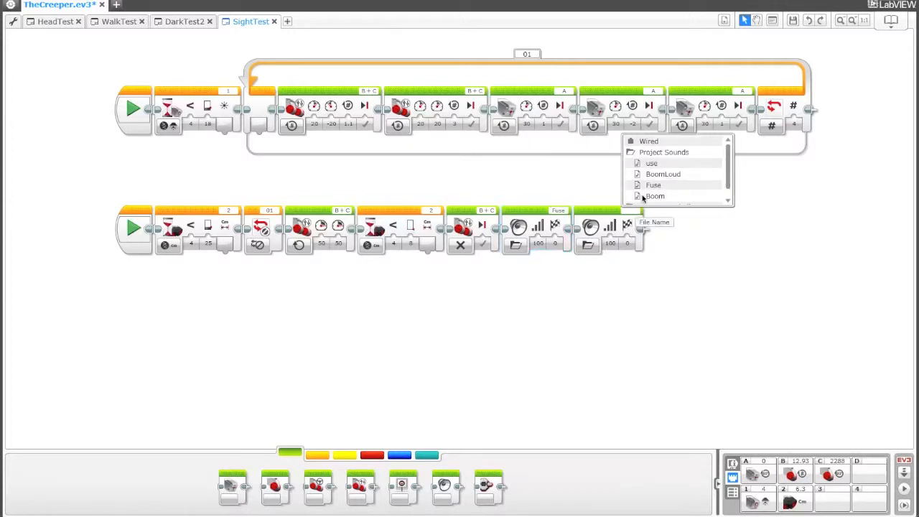
Set the last sound block's file to BoomLoud from Project Sounds, after the Fuse block.
{"action": "left_click", "coordinate": [655, 195]}
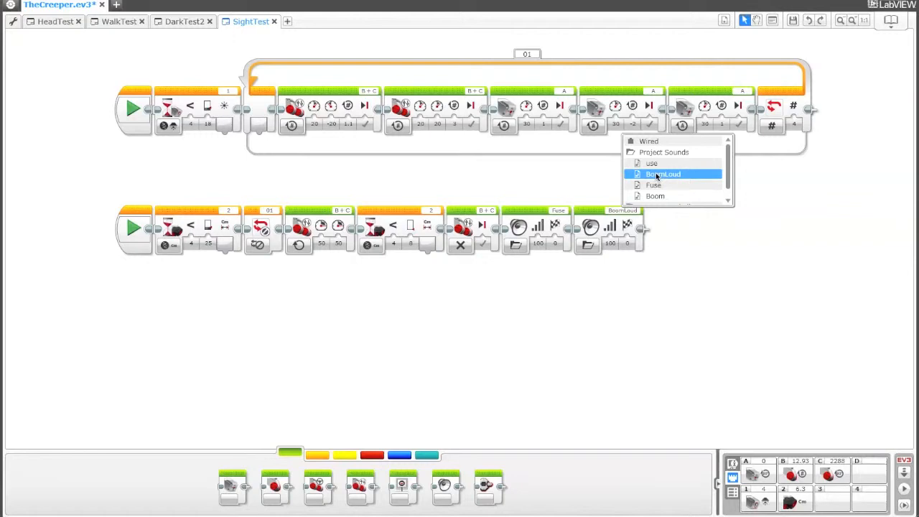
{"action": "left_click", "coordinate": [663, 174]}
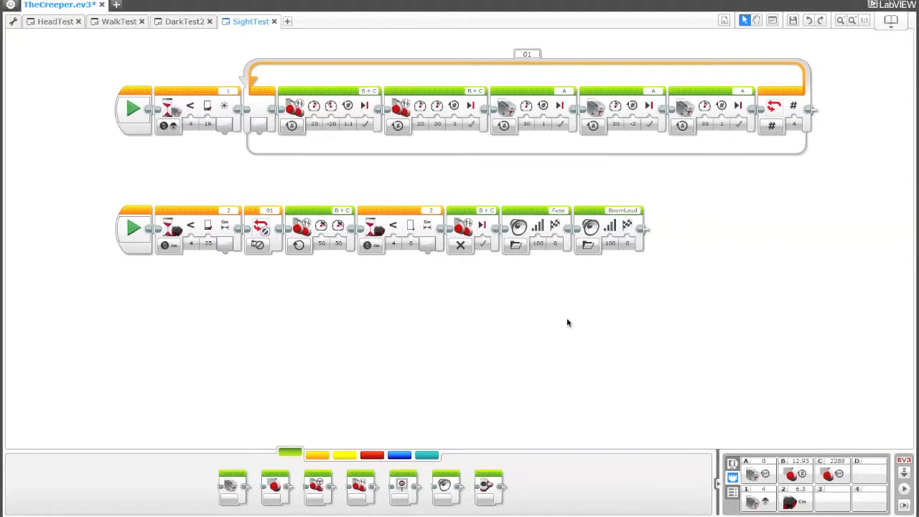